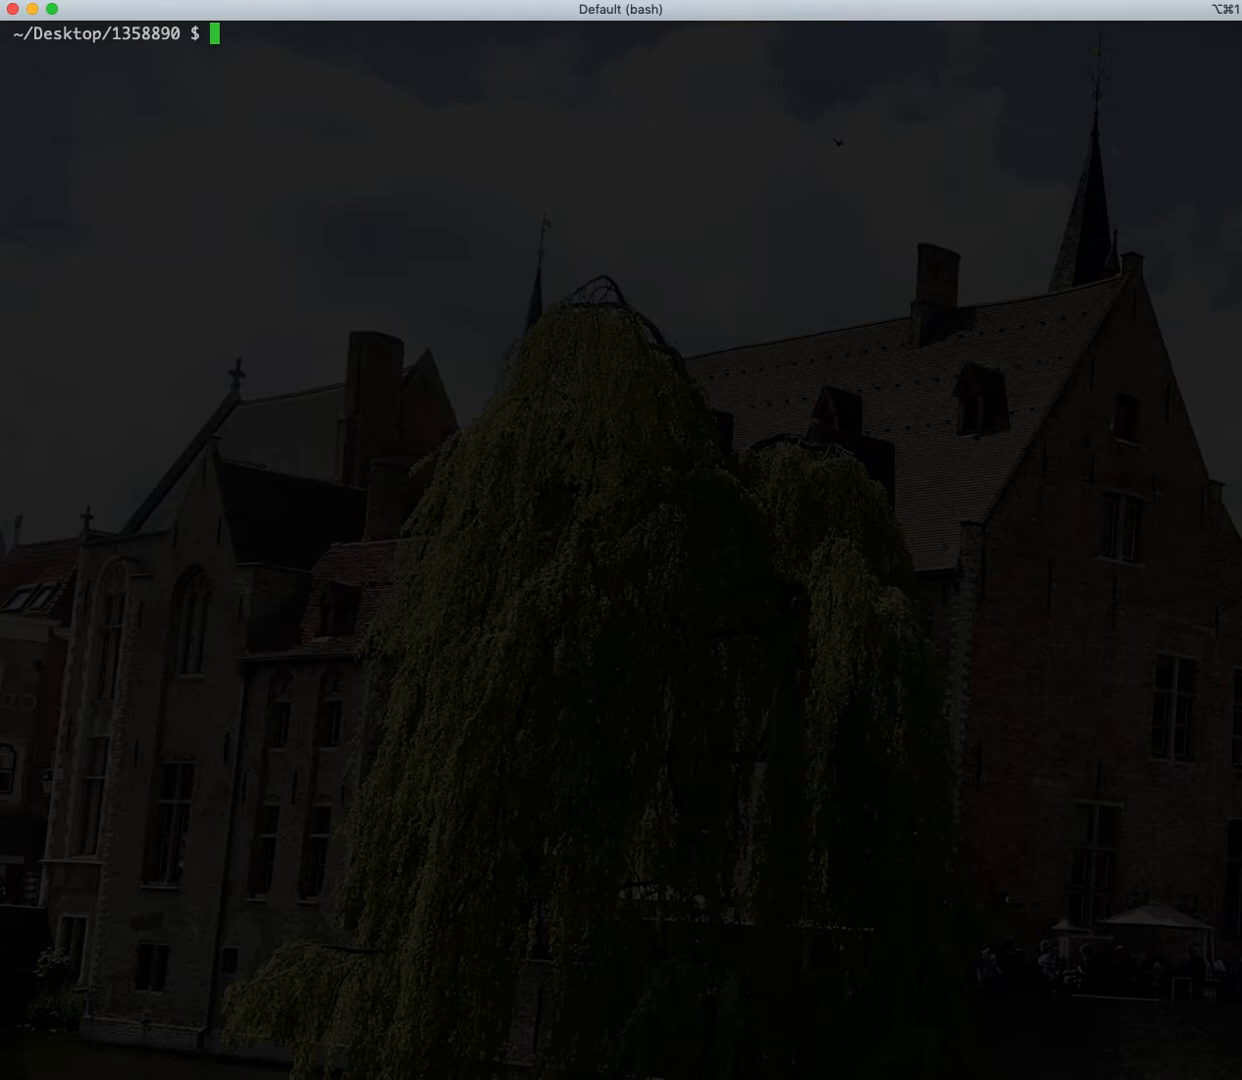
pyautogui.moveTo(326, 113)
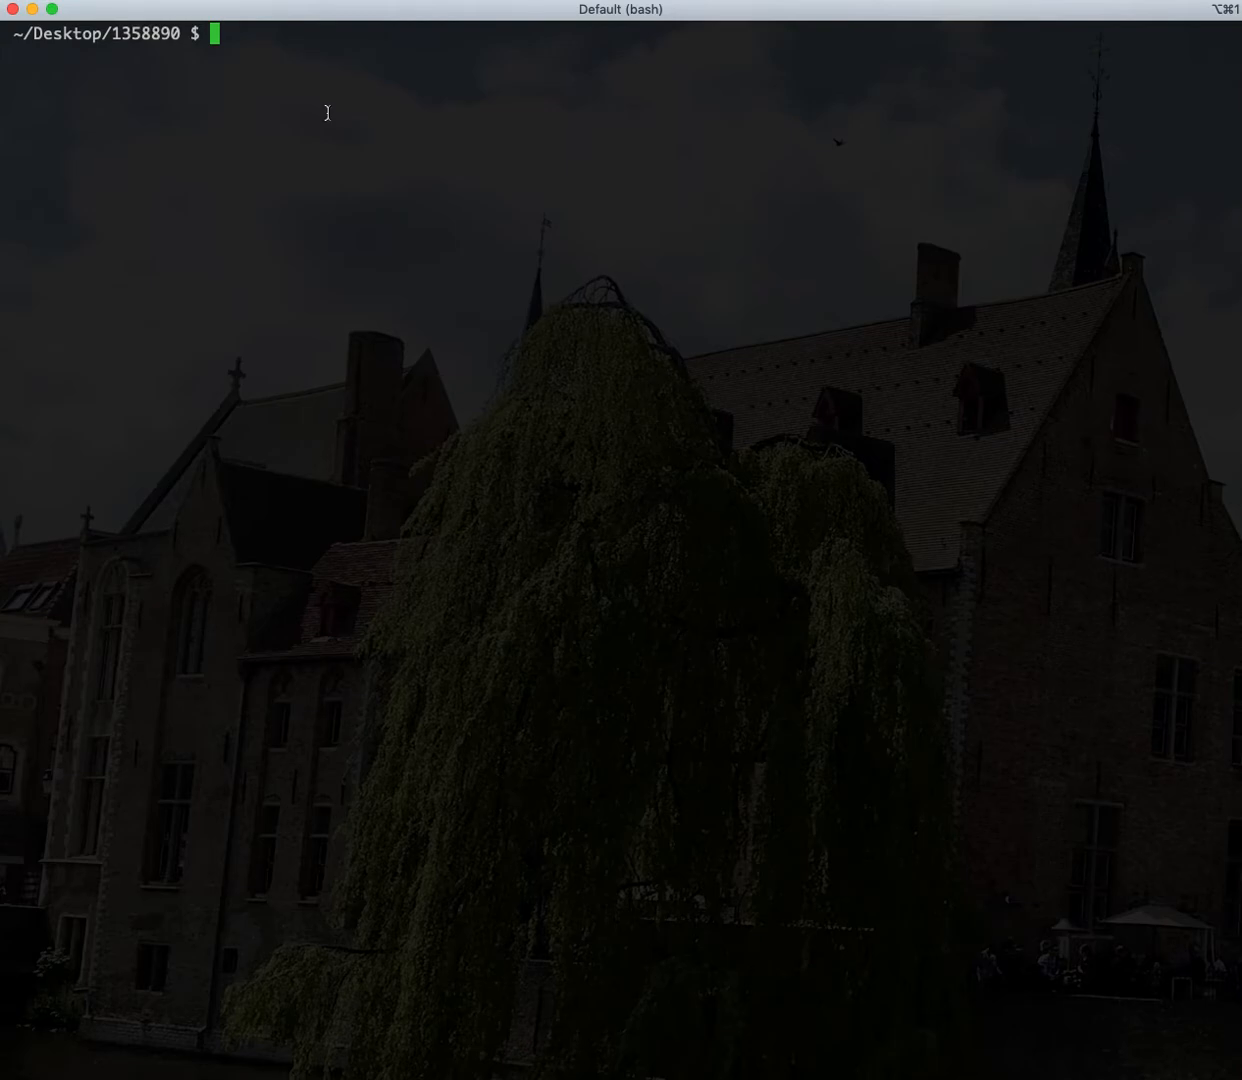
# - Launch VisiData with vd on the FEC filing in ~/Desktop/1358890
pyautogui.write('vd')
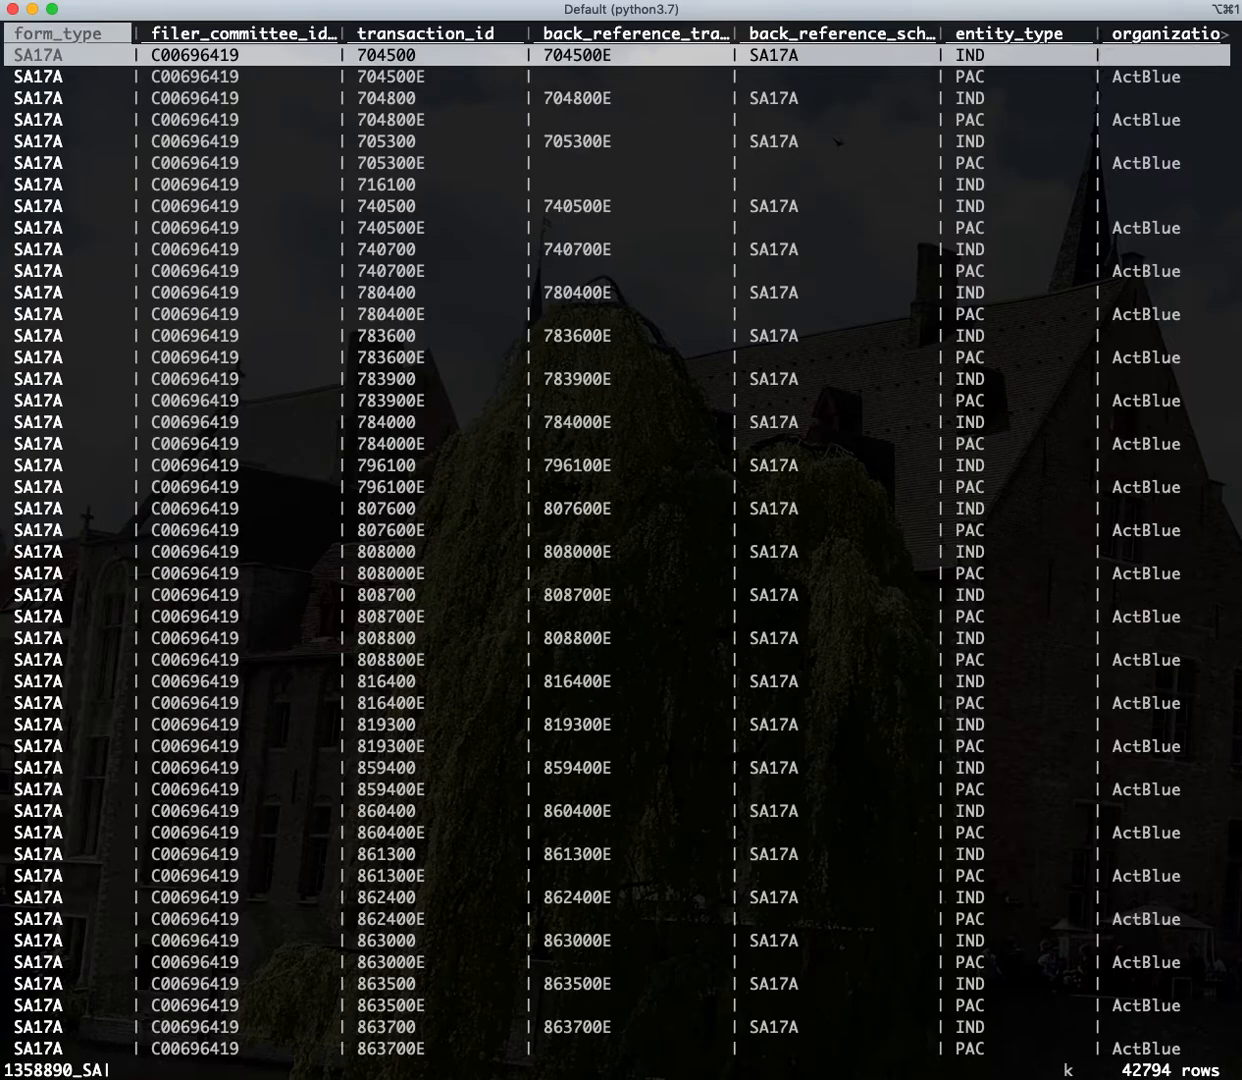
pyautogui.hscroll(3)
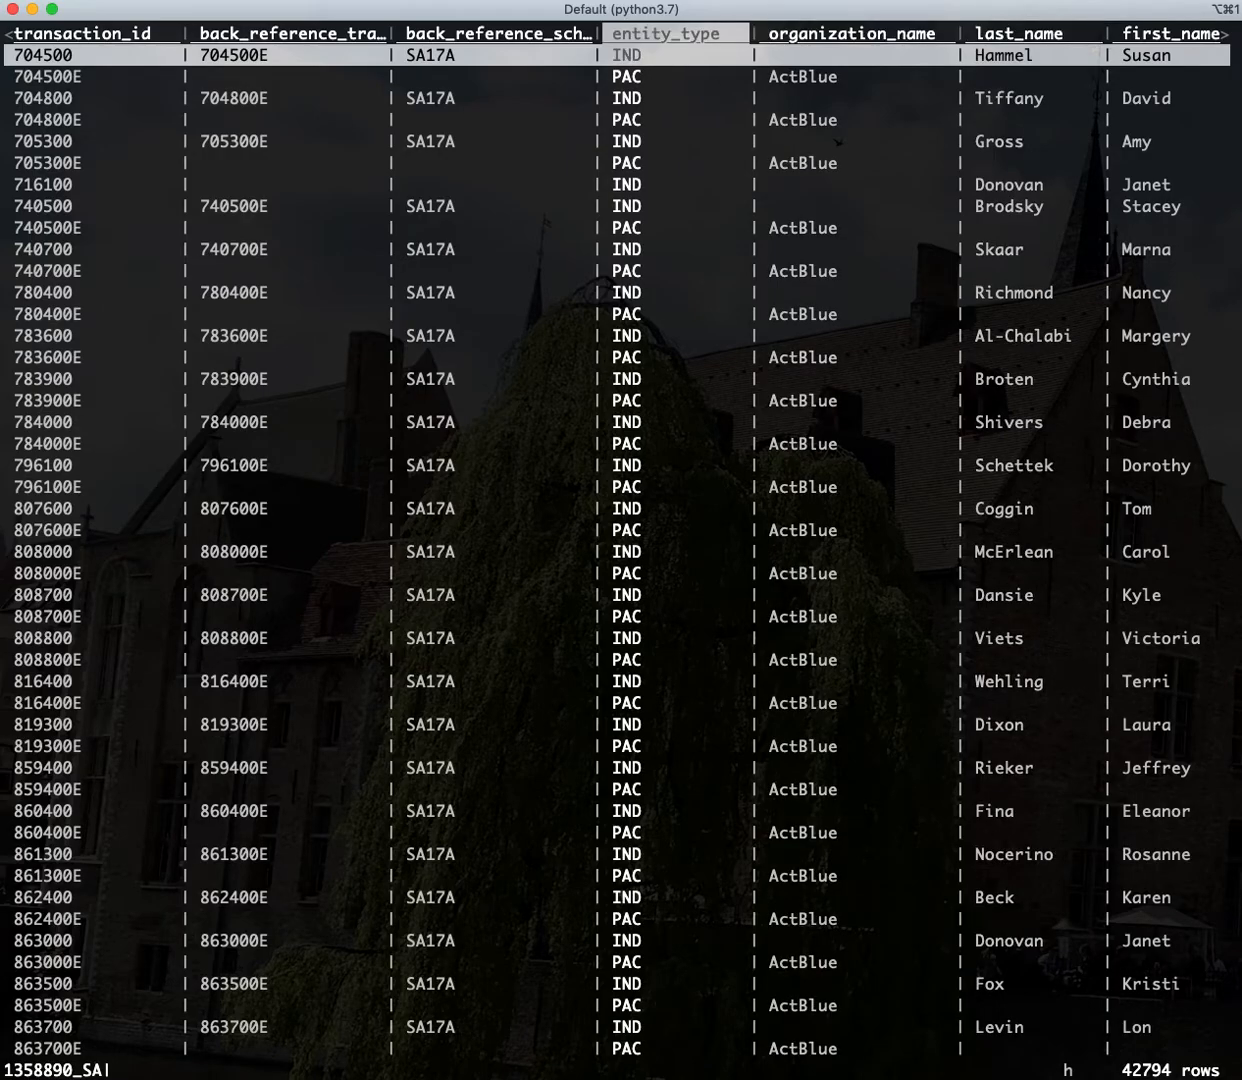
pyautogui.hscroll(3)
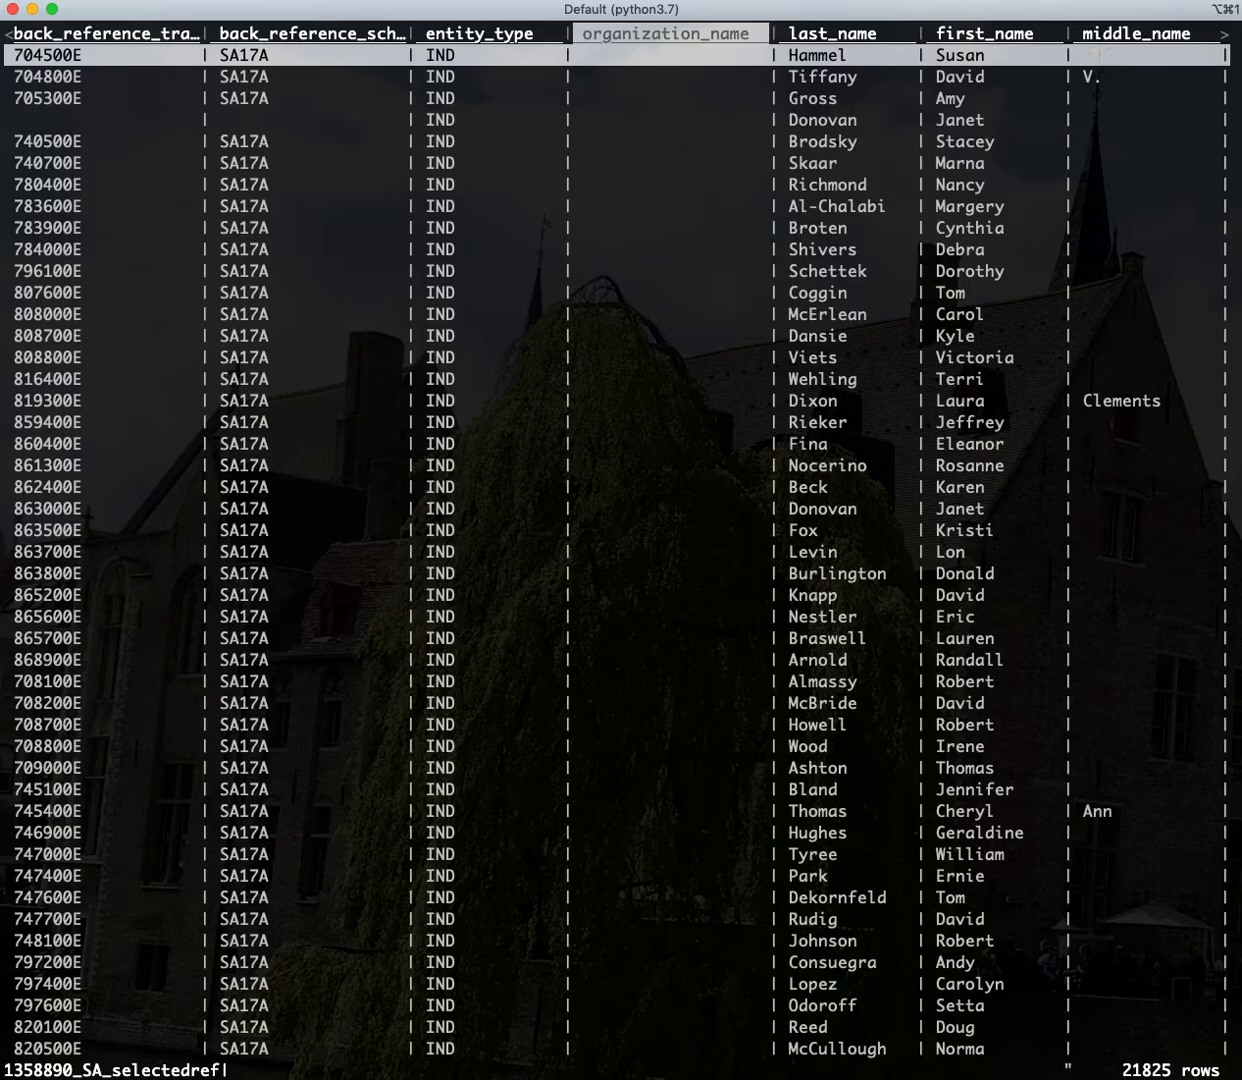
pyautogui.click(1138, 33)
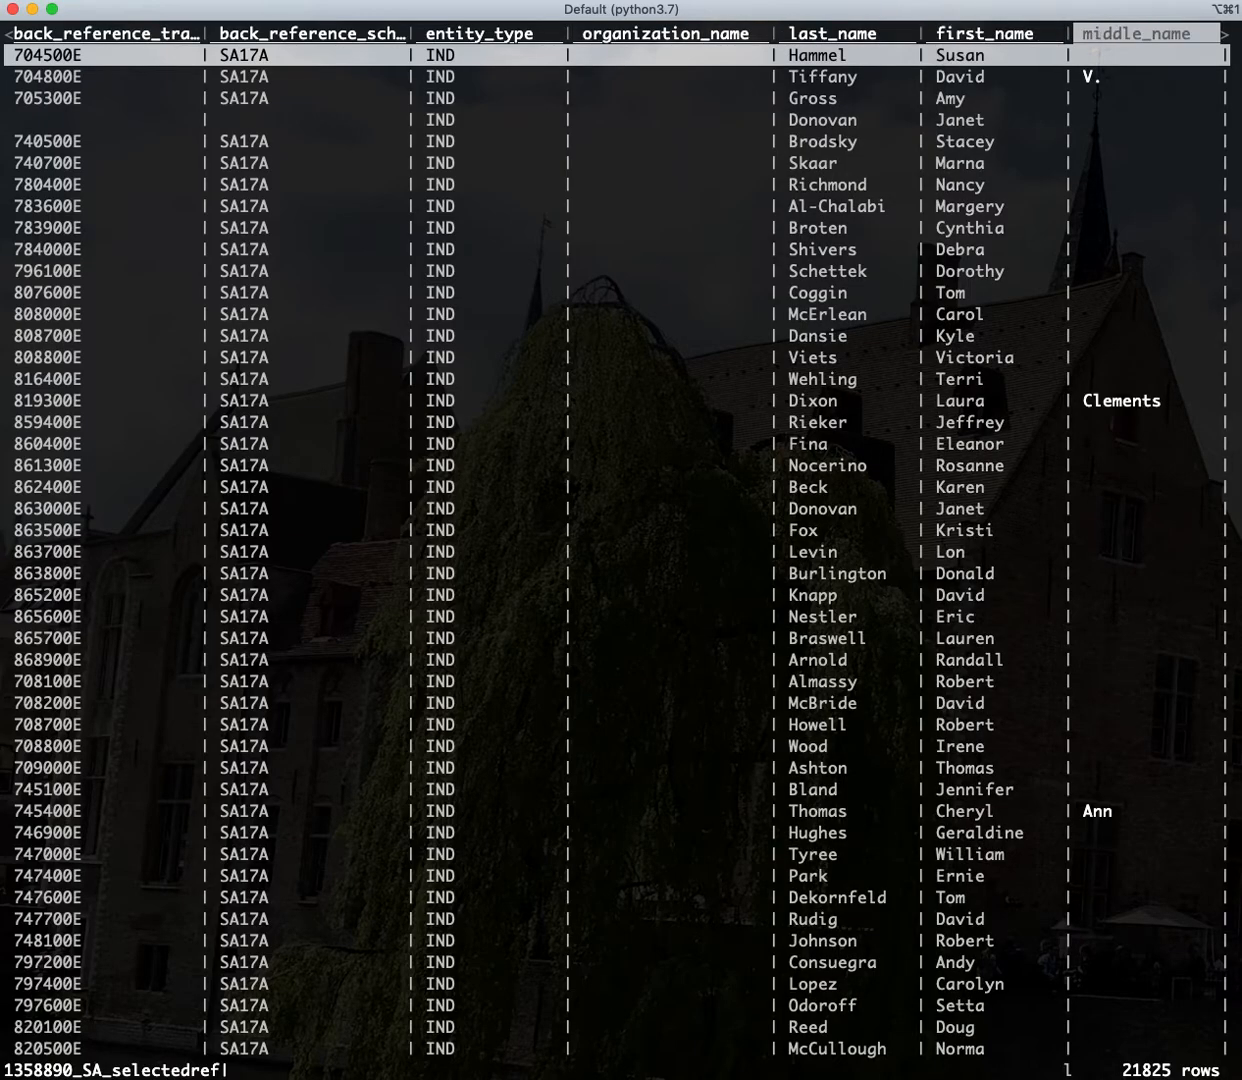
pyautogui.hscroll(3)
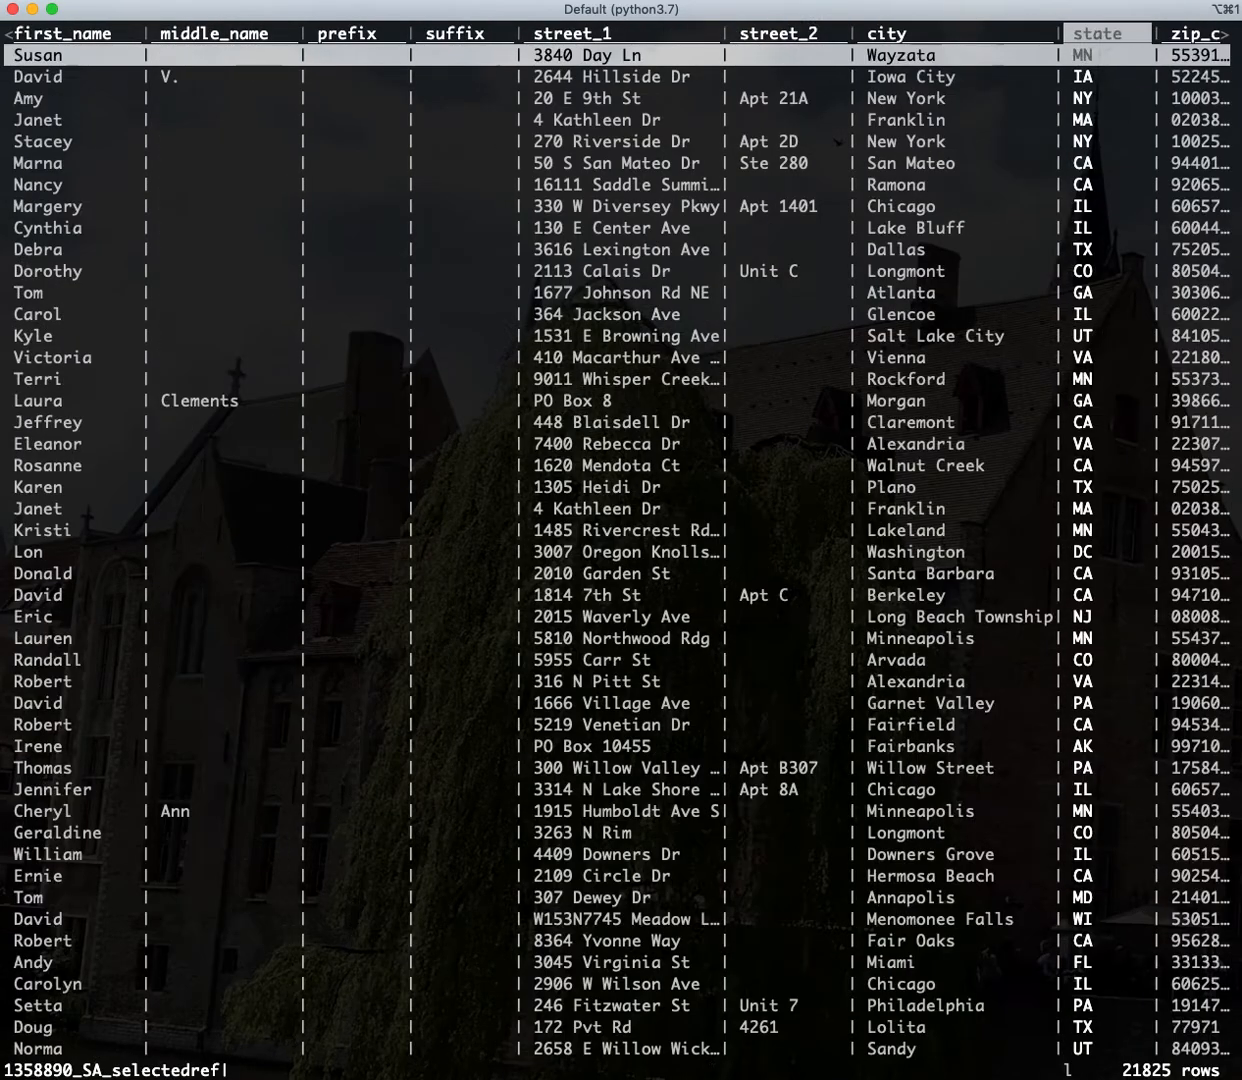
pyautogui.hscroll(3)
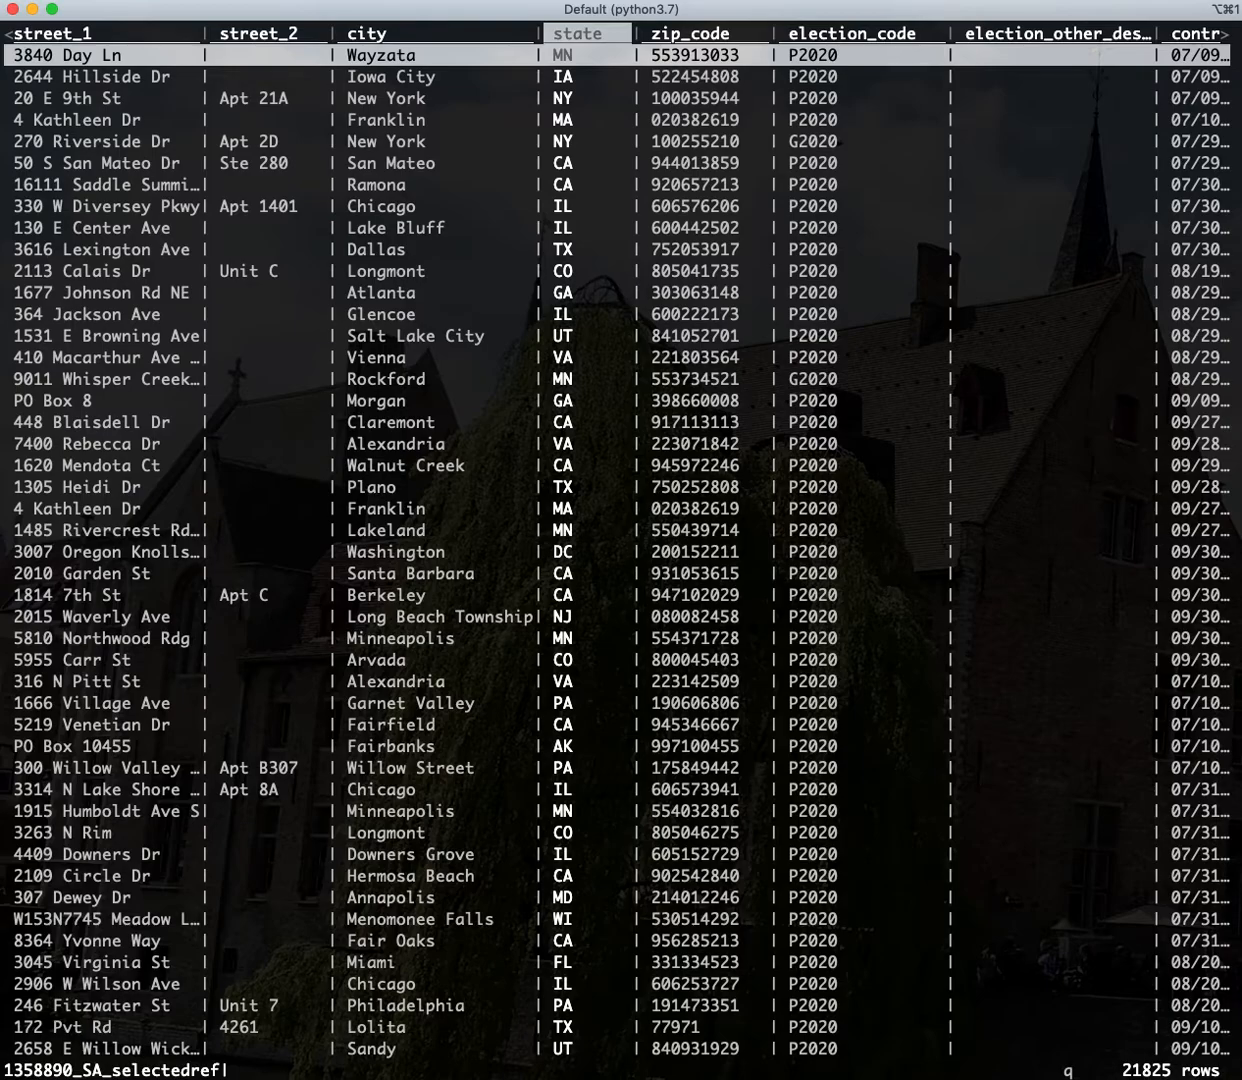
# - Scroll right to contribution_amount and set its type to currency
pyautogui.hscroll(3)
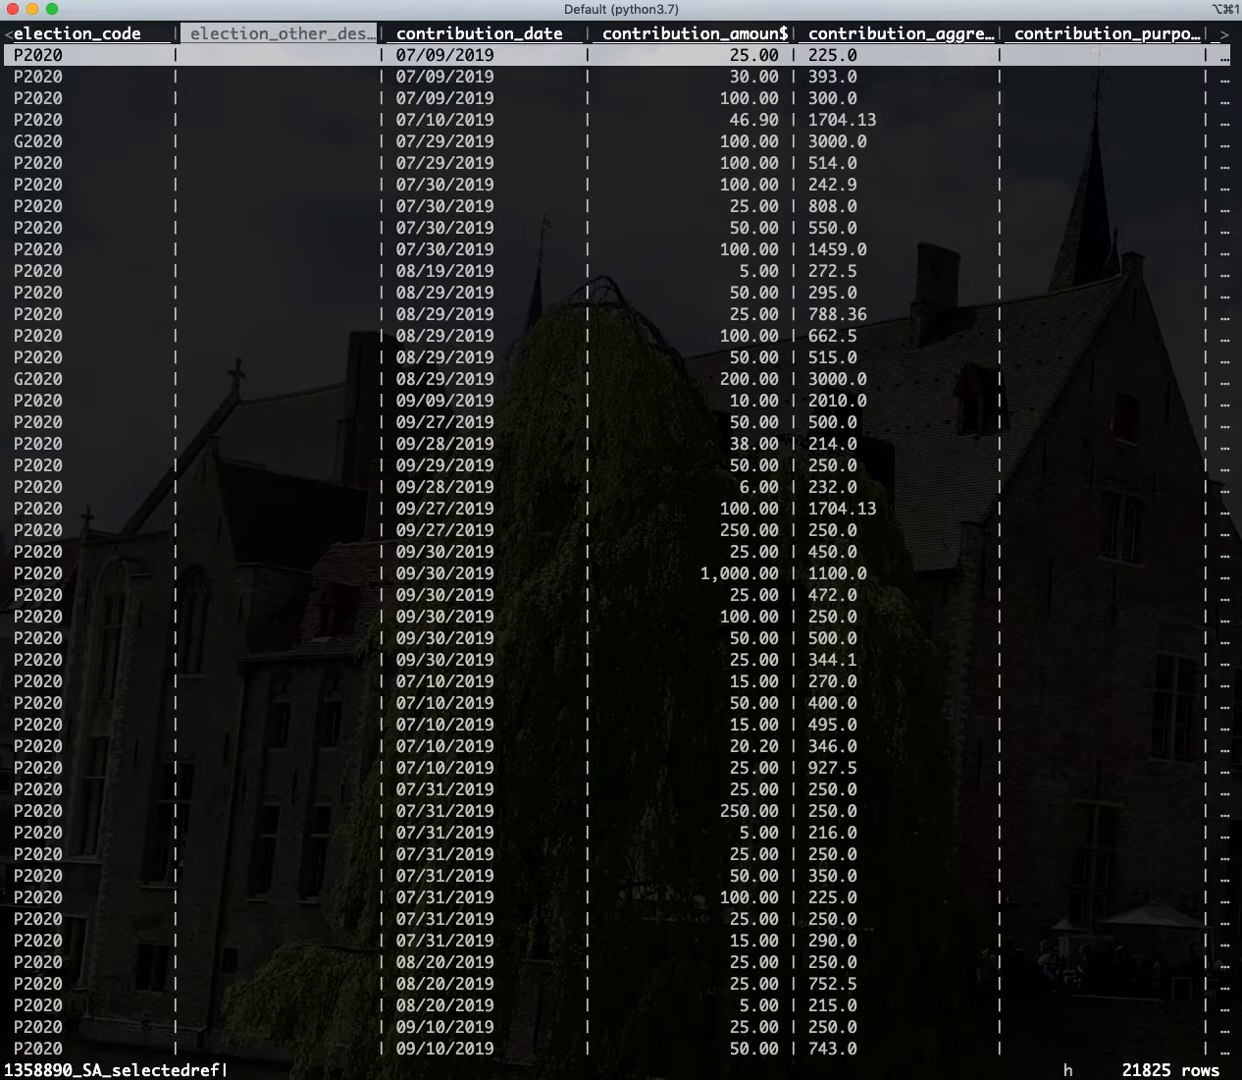
# - Build the state frequency table with summed contribution_amount, sorted largest totals first
pyautogui.hscroll(-3)
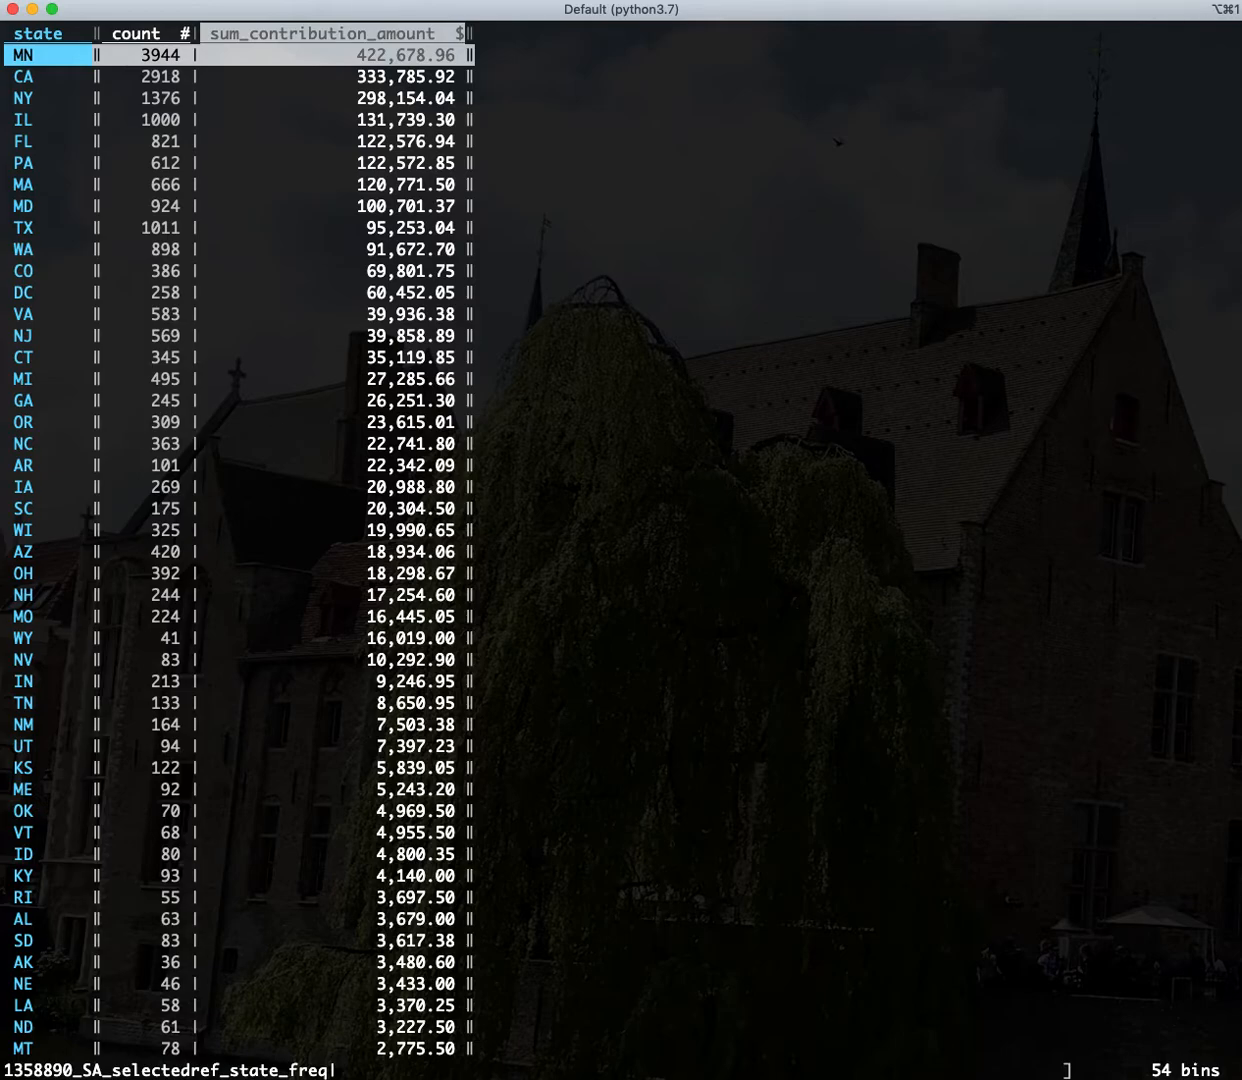
pyautogui.click(335, 33)
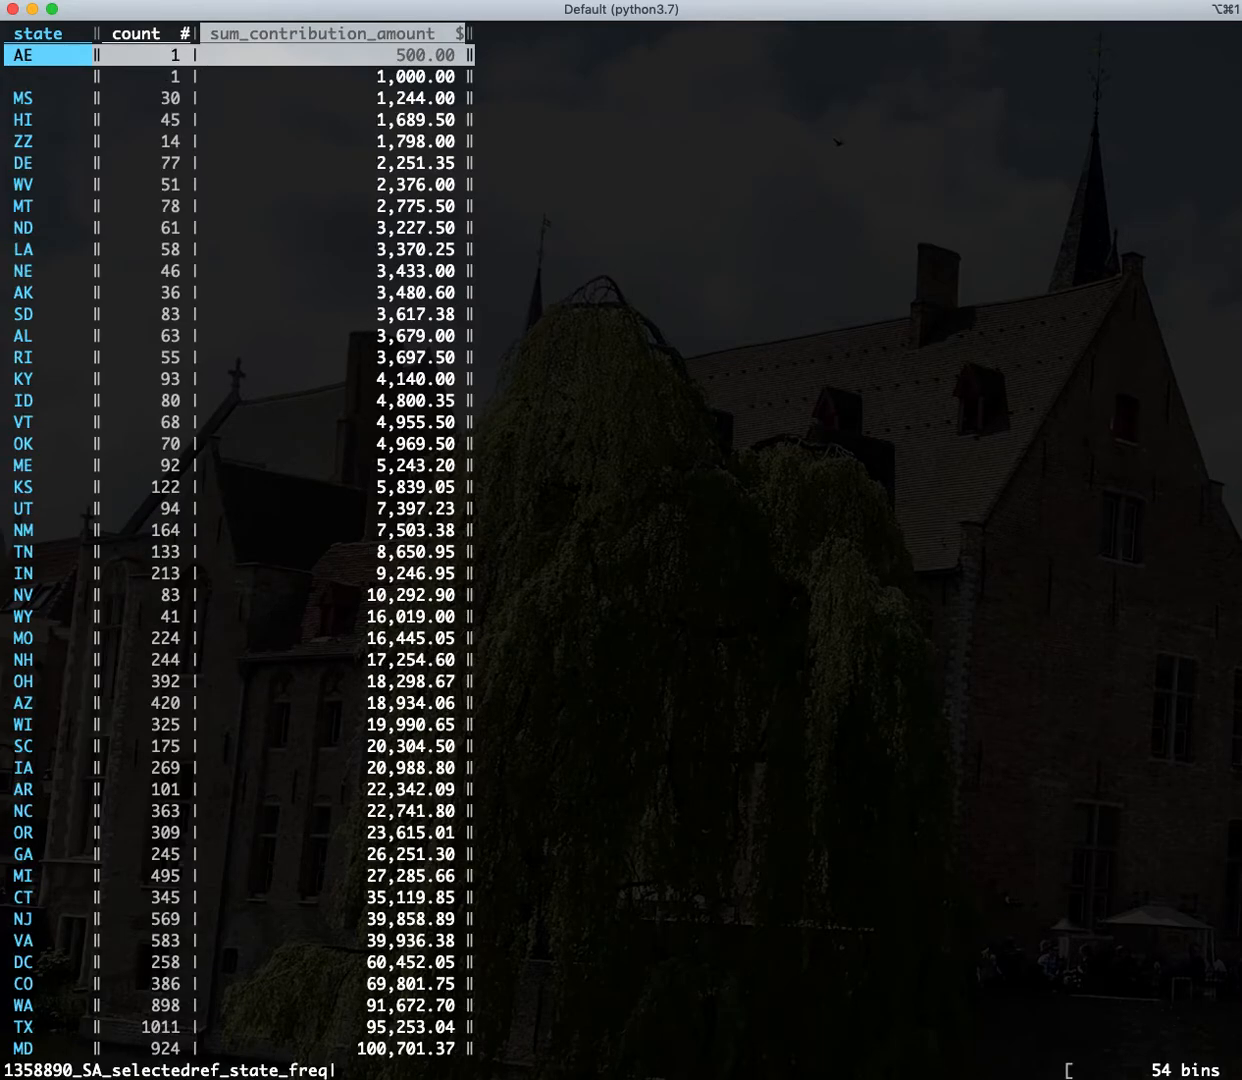
pyautogui.click(335, 33)
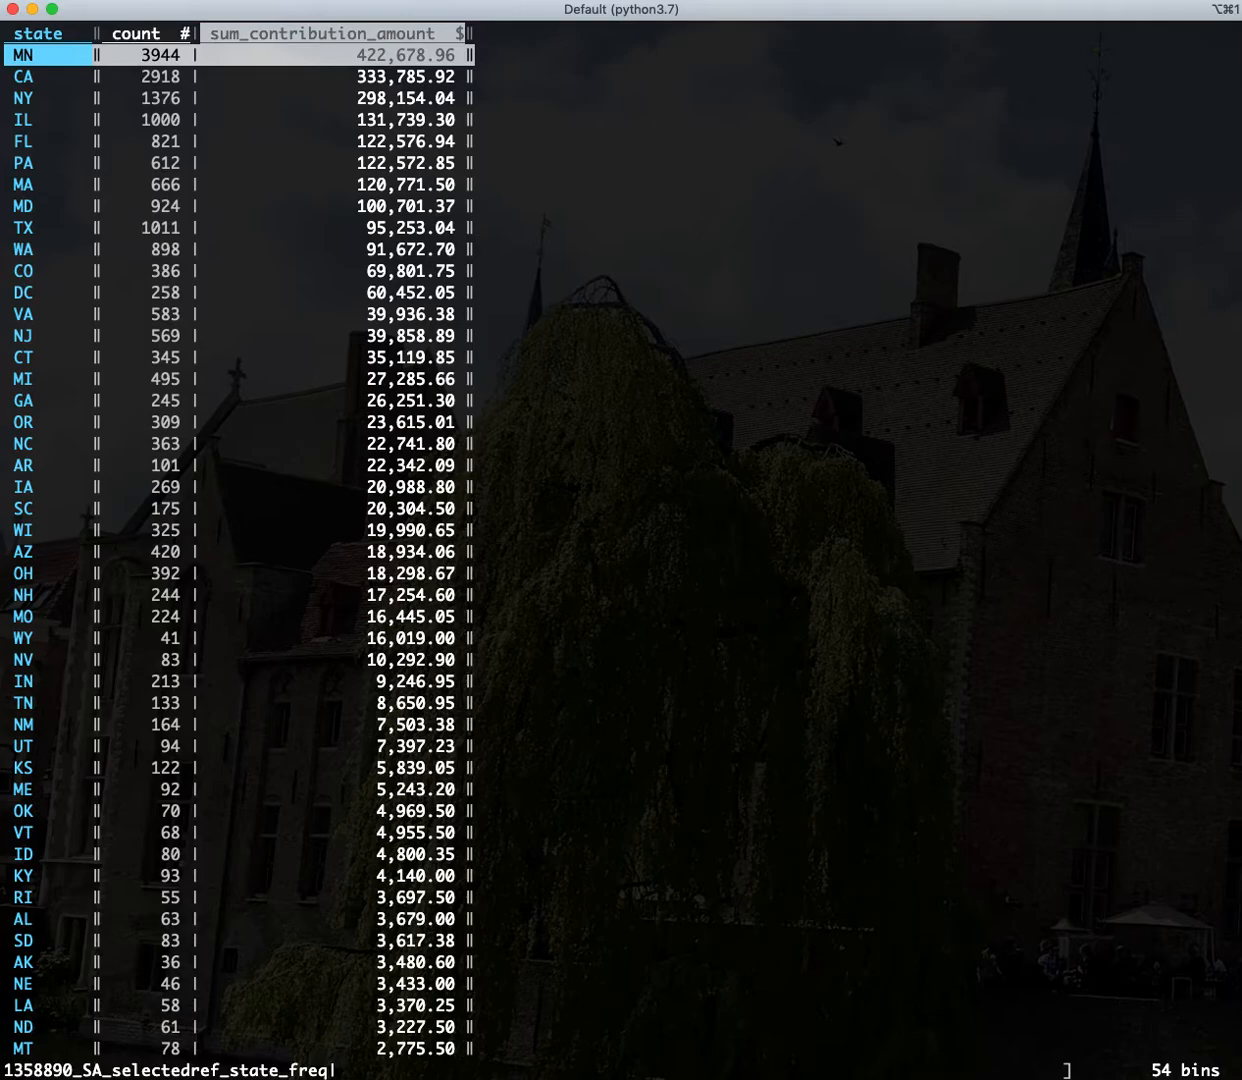